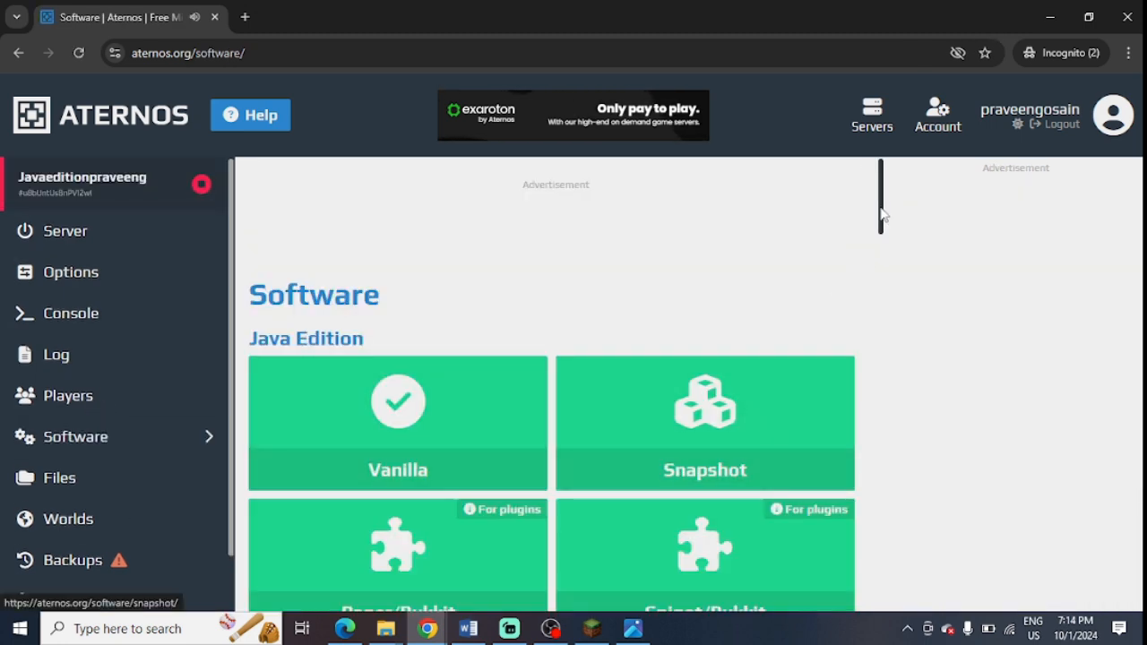
- Select the Forge tile from the Software page to view its versions
{"action": "scroll", "scroll_direction": "down", "scroll_amount": 3}
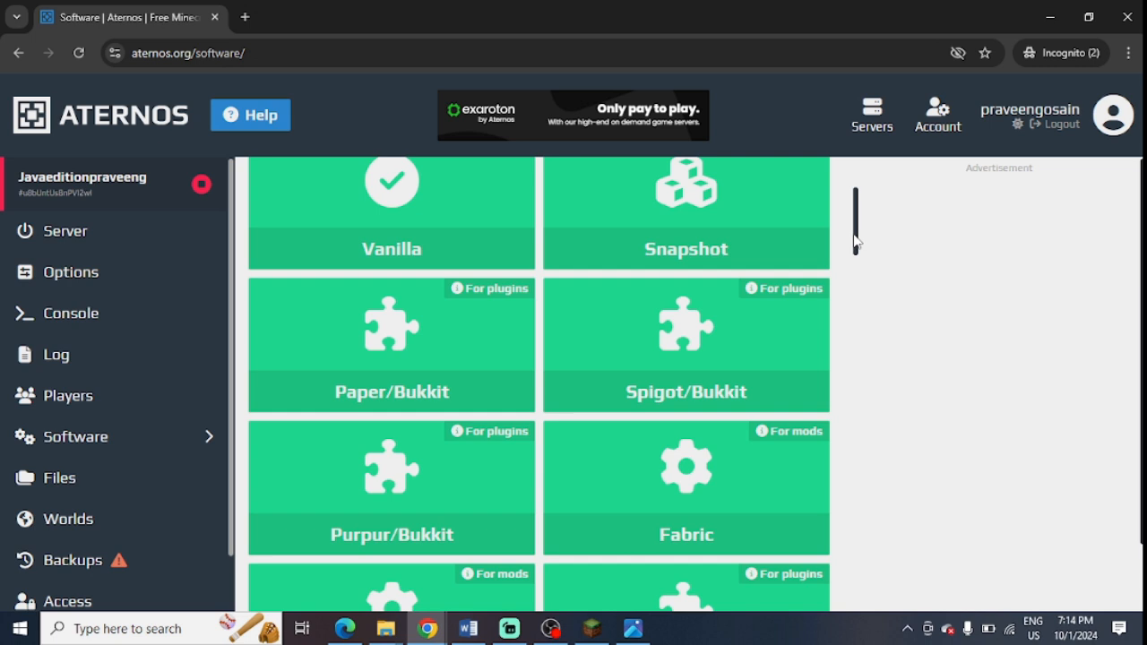
{"action": "scroll", "scroll_direction": "down", "scroll_amount": 3}
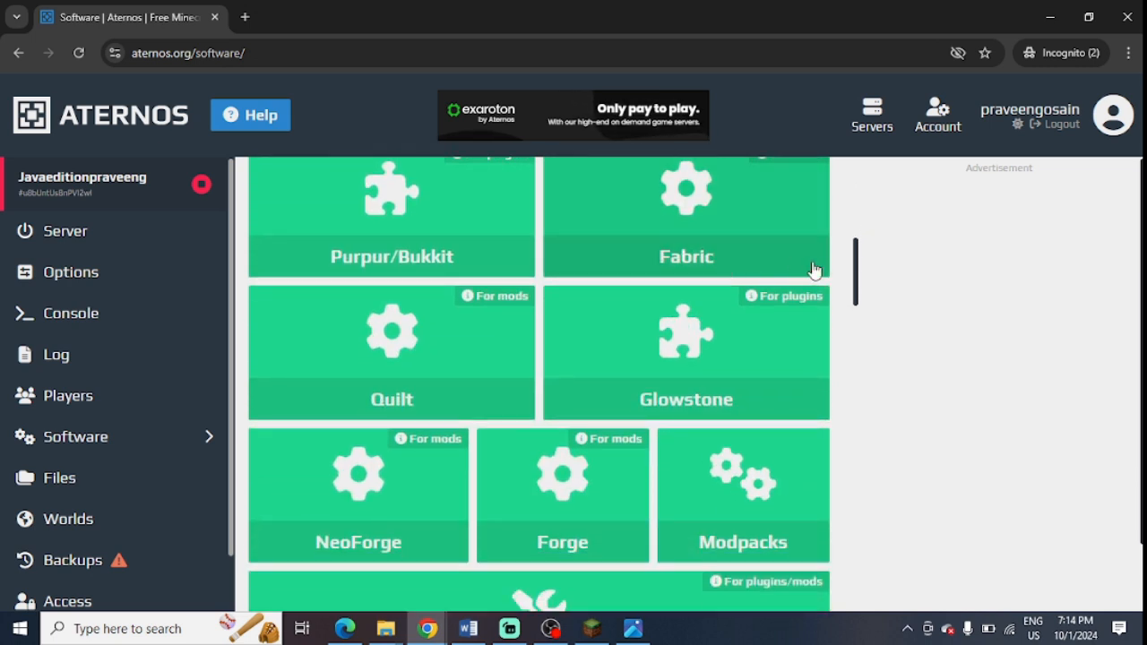
{"action": "left_click", "coordinate": [563, 495]}
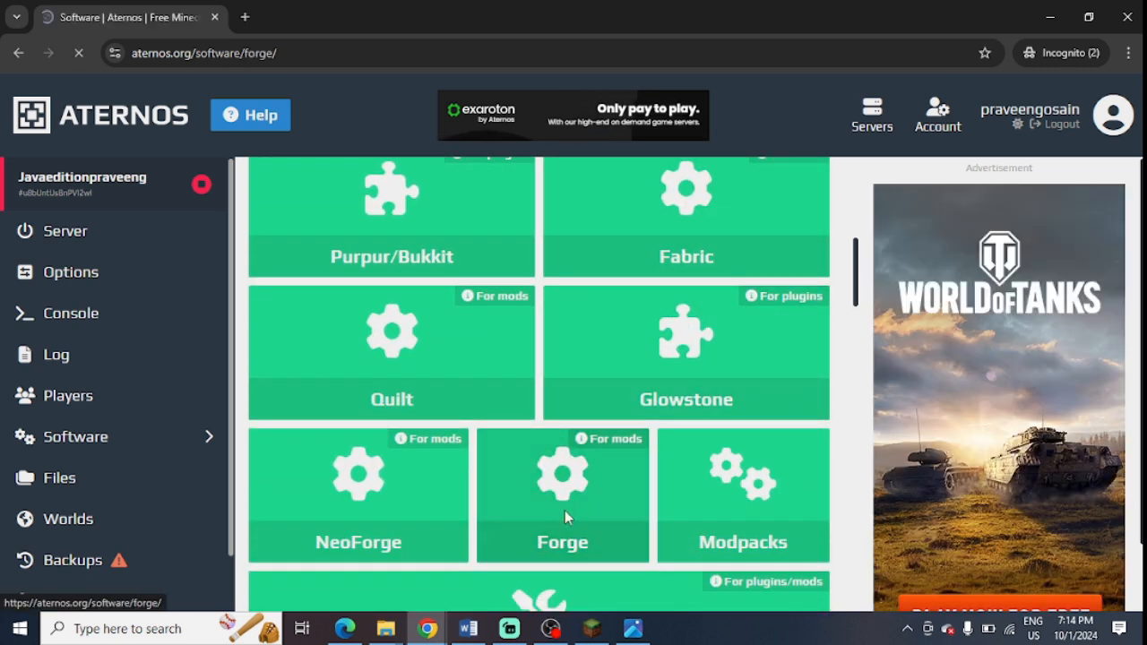
{"action": "left_click", "coordinate": [563, 494]}
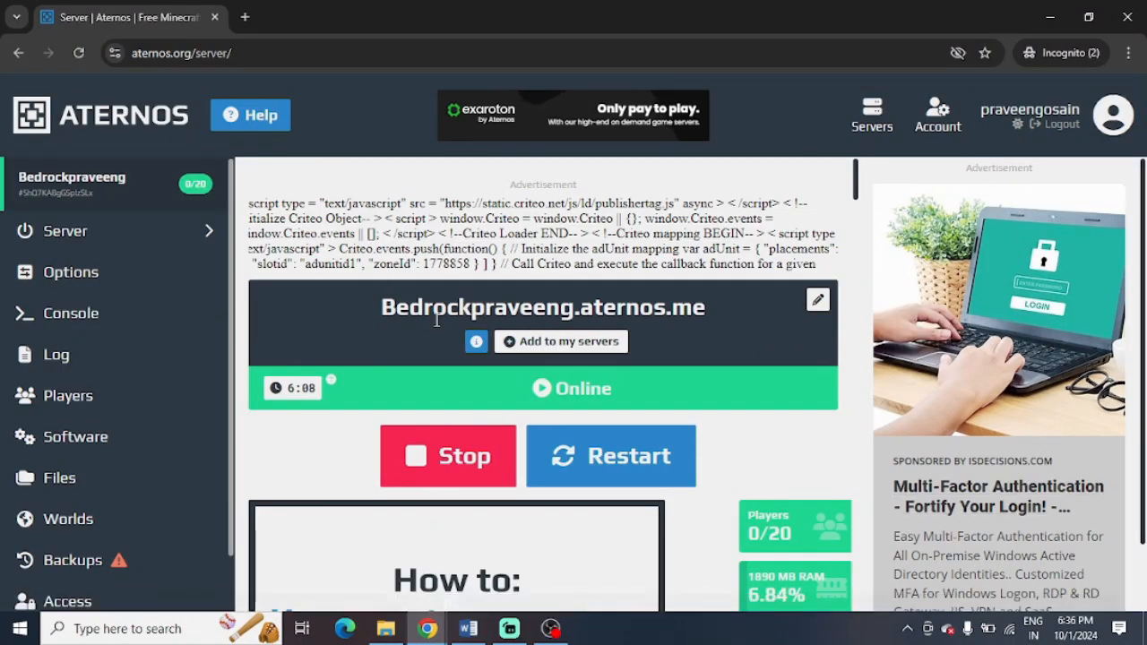
- Show the Bedrock server's Connect details and highlight the address with port 14693
{"action": "left_click", "coordinate": [477, 341]}
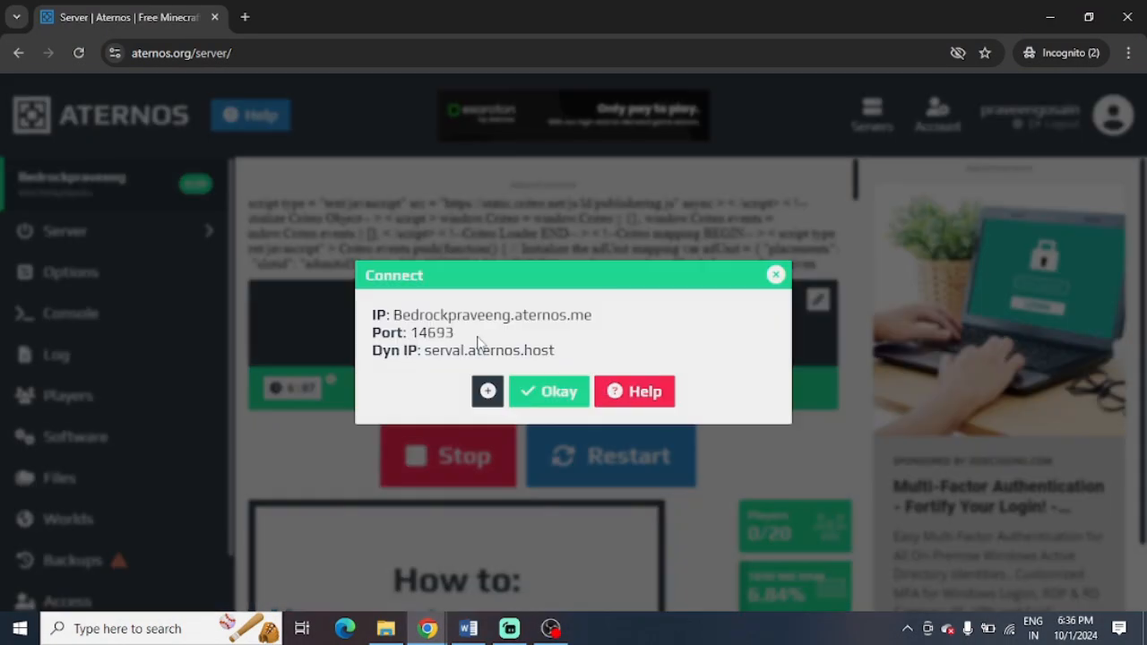
{"action": "left_click_drag", "start_coordinate": [373, 349], "coordinate": [484, 349]}
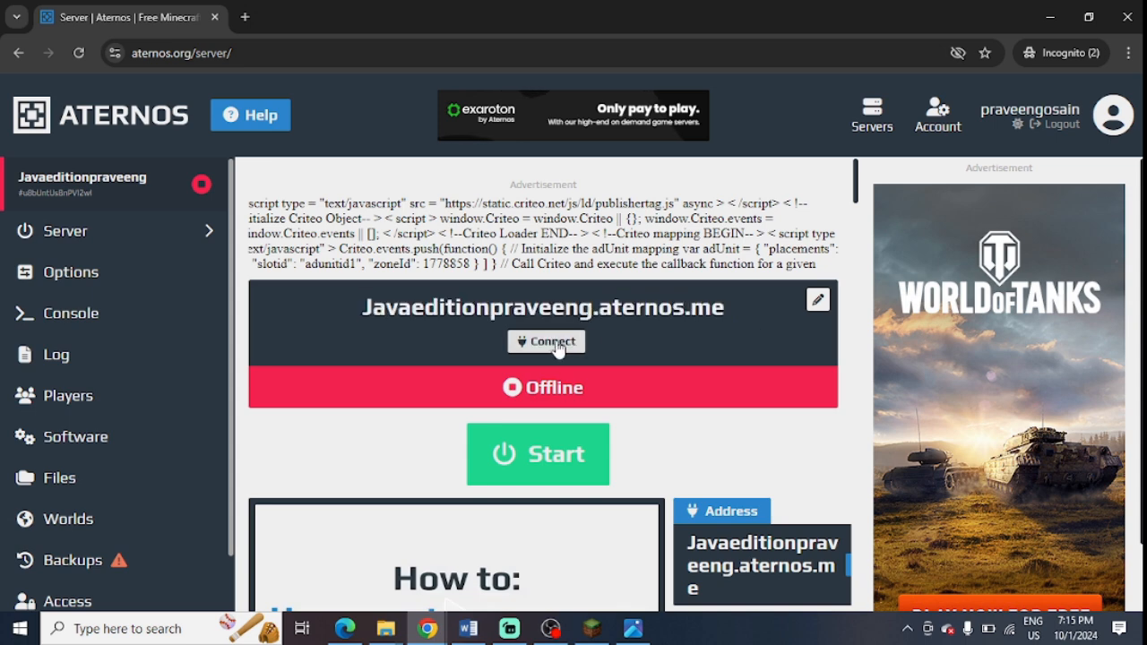
{"action": "left_click", "coordinate": [545, 340]}
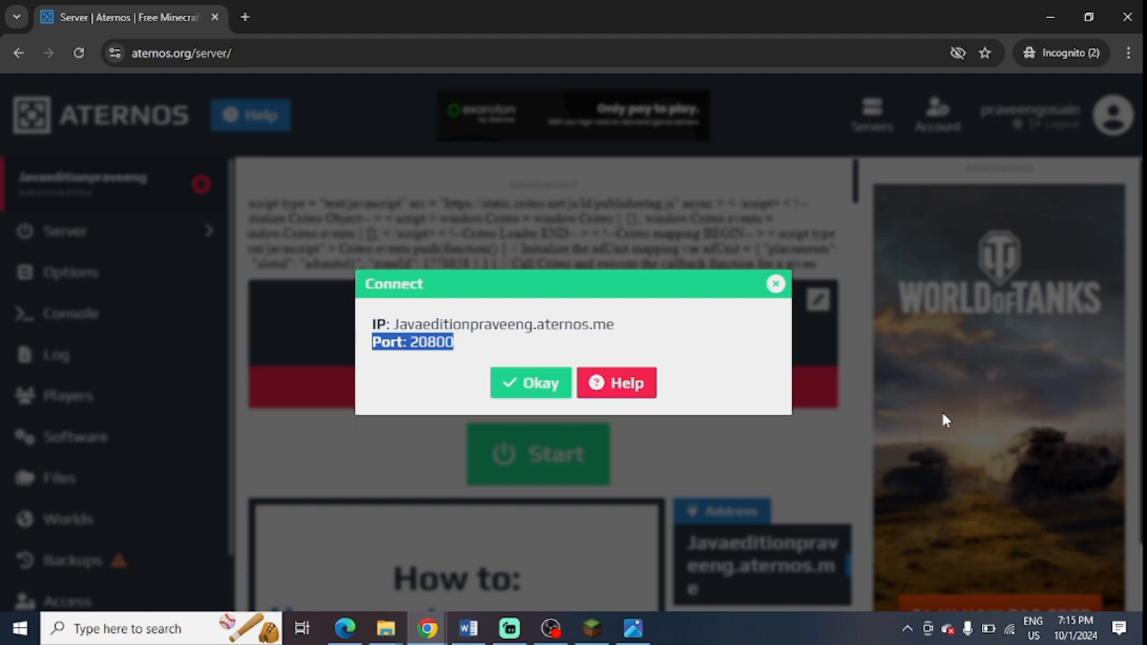
{"action": "left_click", "coordinate": [530, 384]}
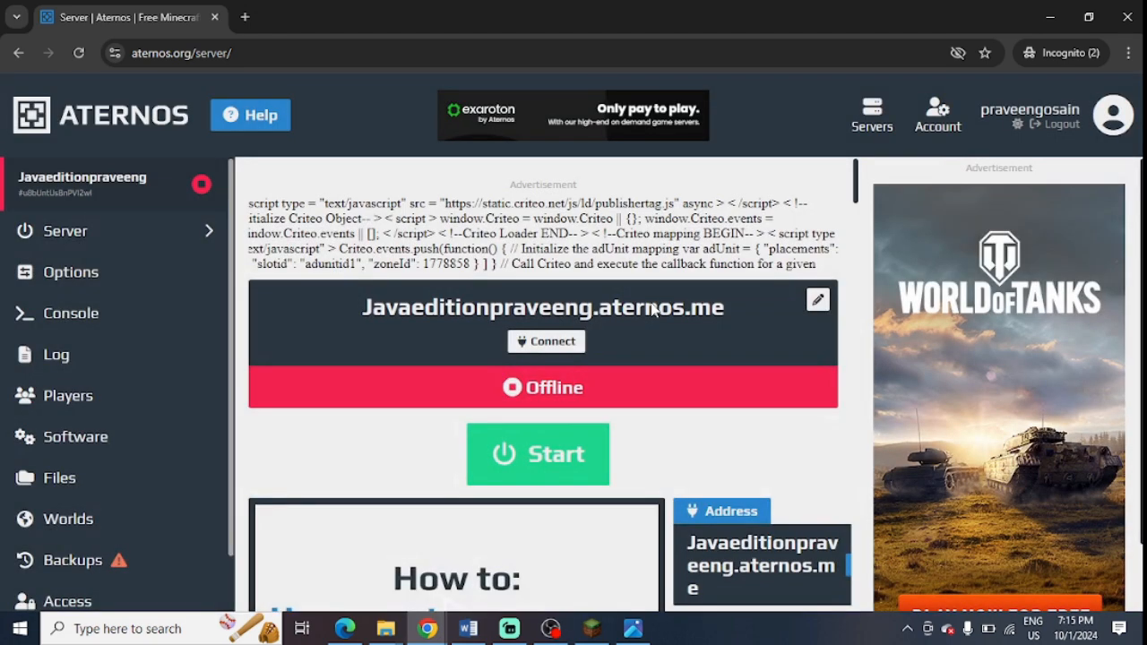